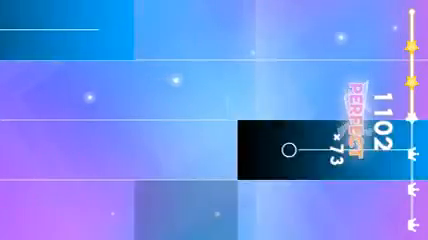
# - Hit the oncoming black tile to extend the PERFECT combo to x76
pyautogui.click(280, 145)
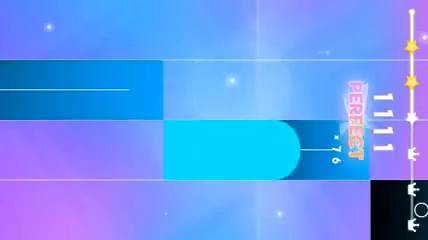